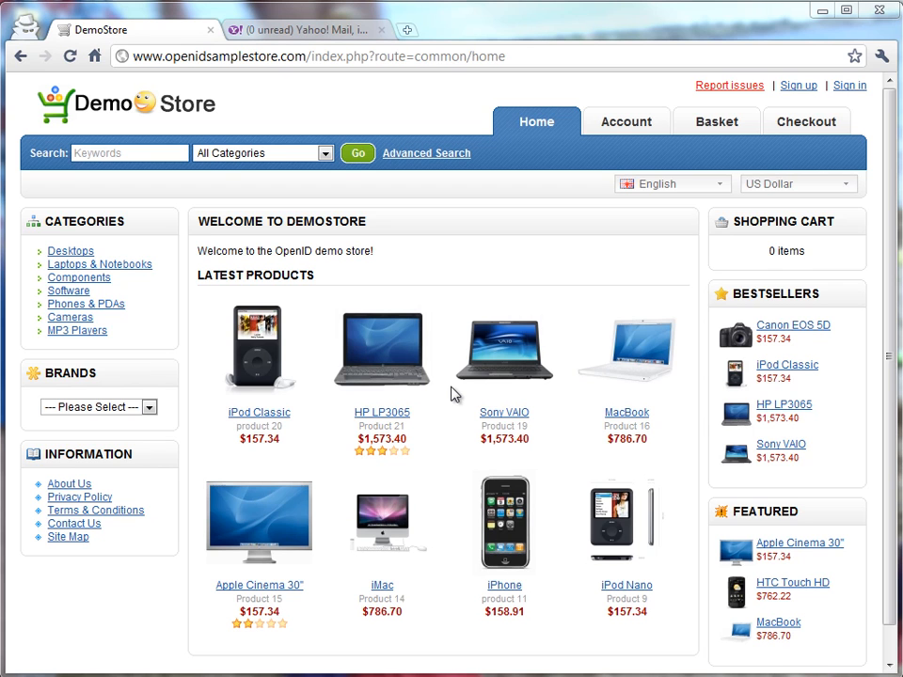
pyautogui.moveTo(367, 218)
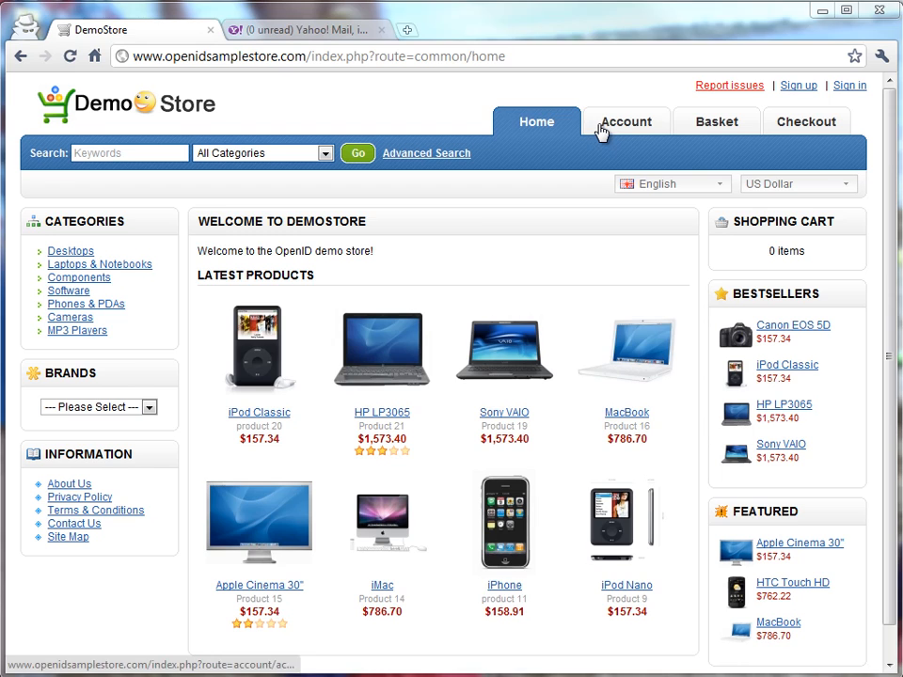
pyautogui.click(626, 121)
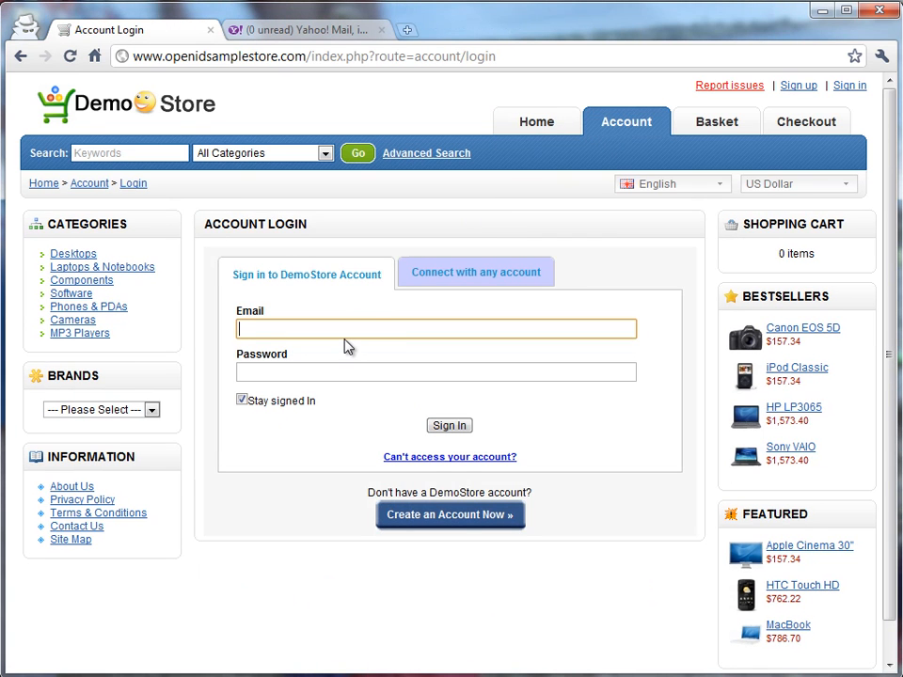
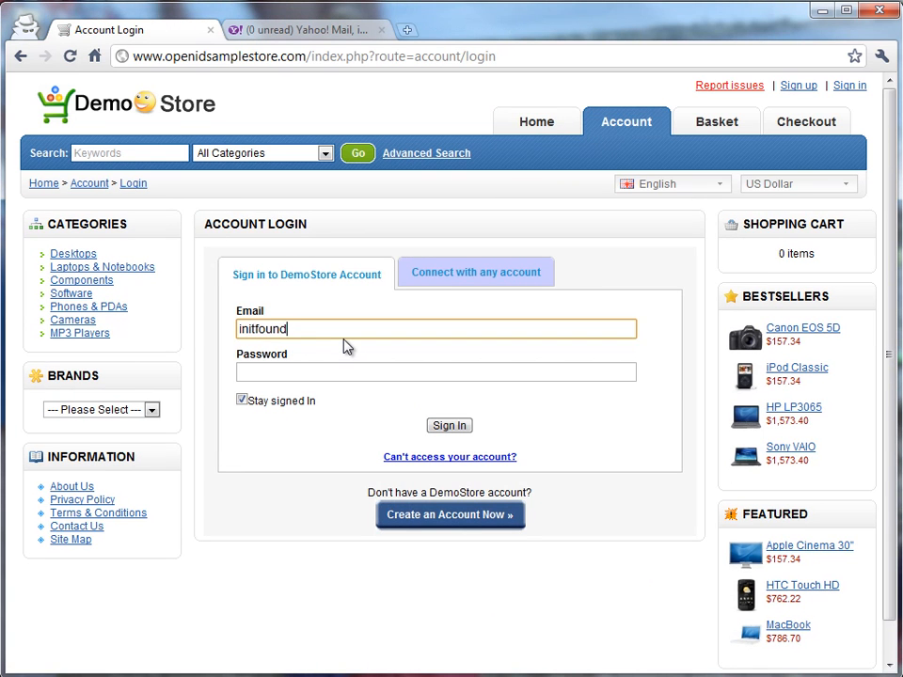
pyautogui.click(437, 373)
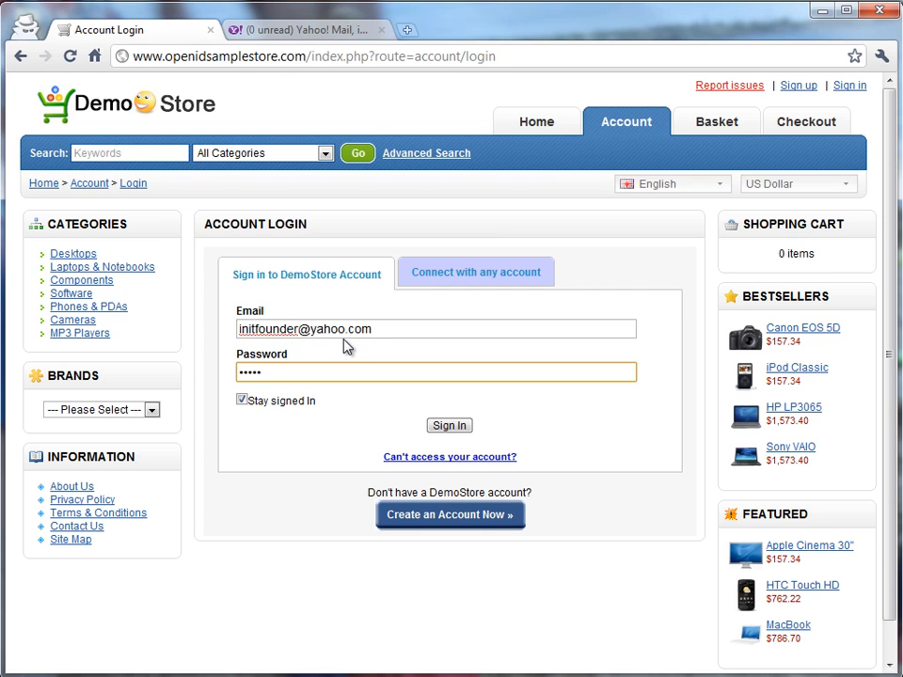
pyautogui.moveTo(348, 402)
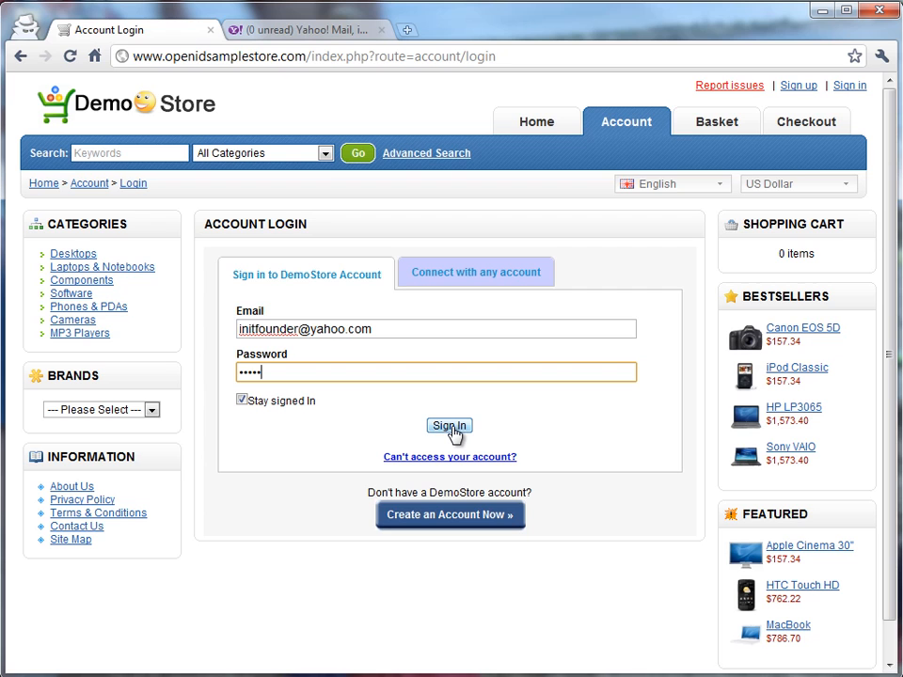
# Submit the store sign-in to reach the Yahoo verification prompt.
pyautogui.click(450, 426)
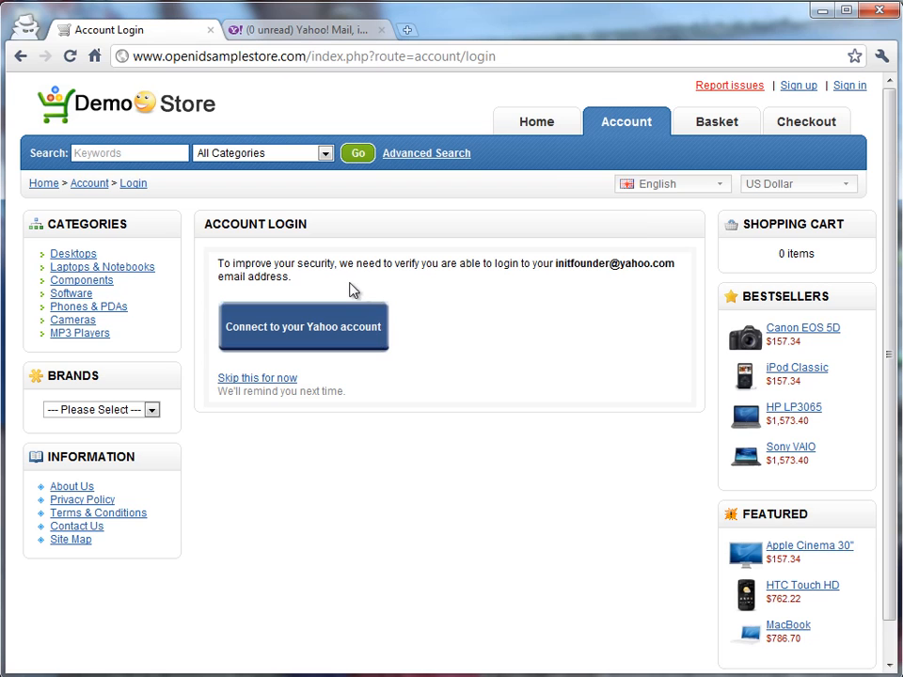
pyautogui.moveTo(536, 292)
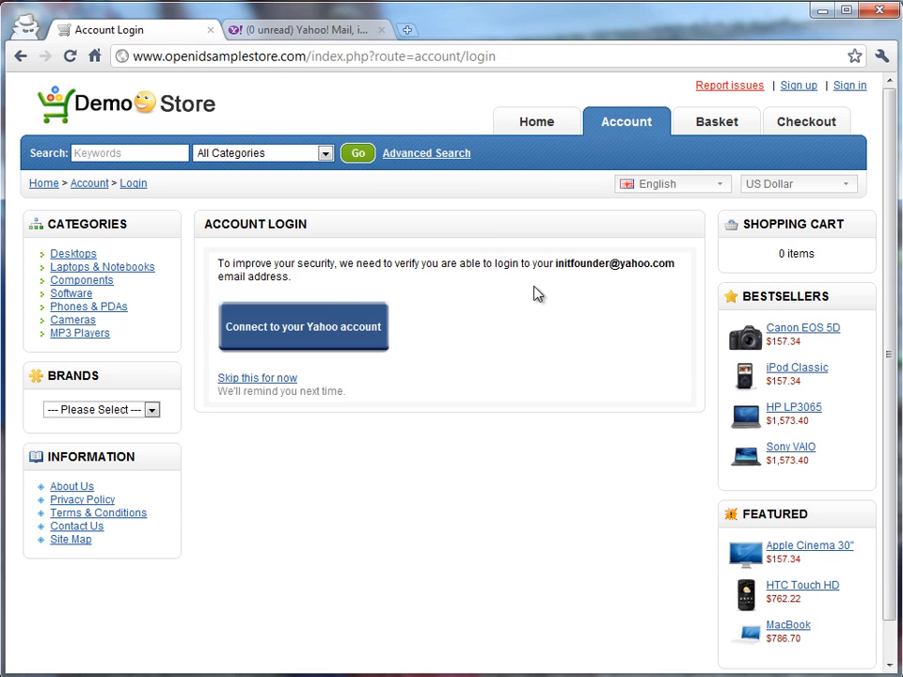
pyautogui.moveTo(322, 356)
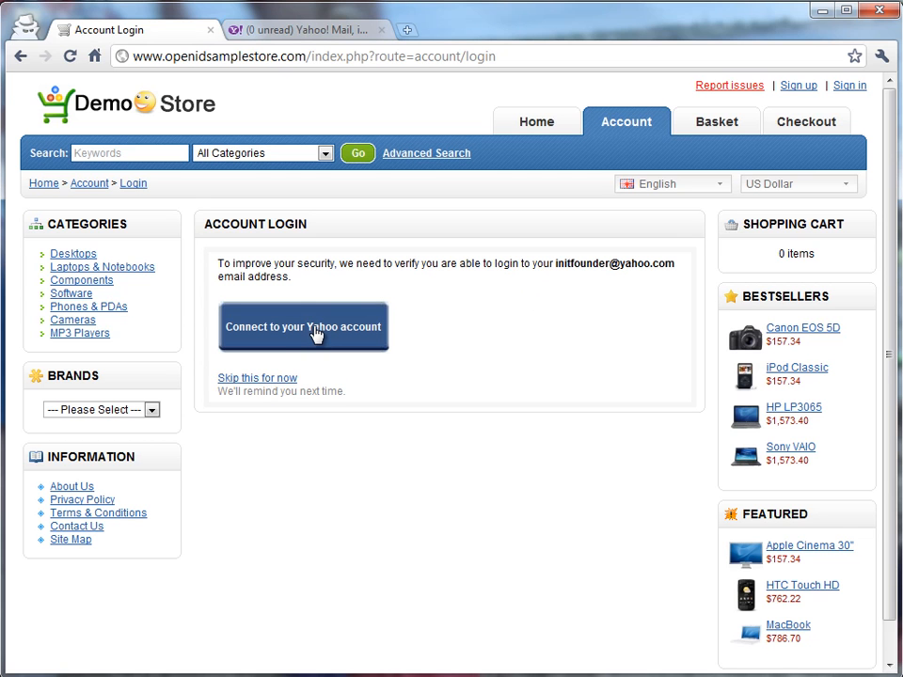
# Connect the Yahoo account and agree to share its info with DemoStore.
pyautogui.click(303, 327)
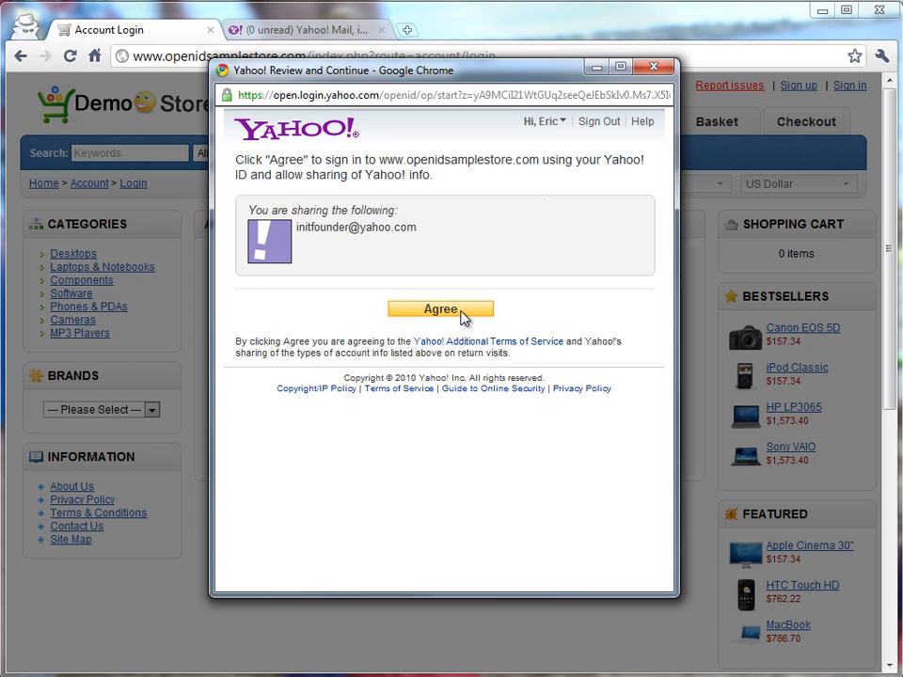
pyautogui.click(440, 309)
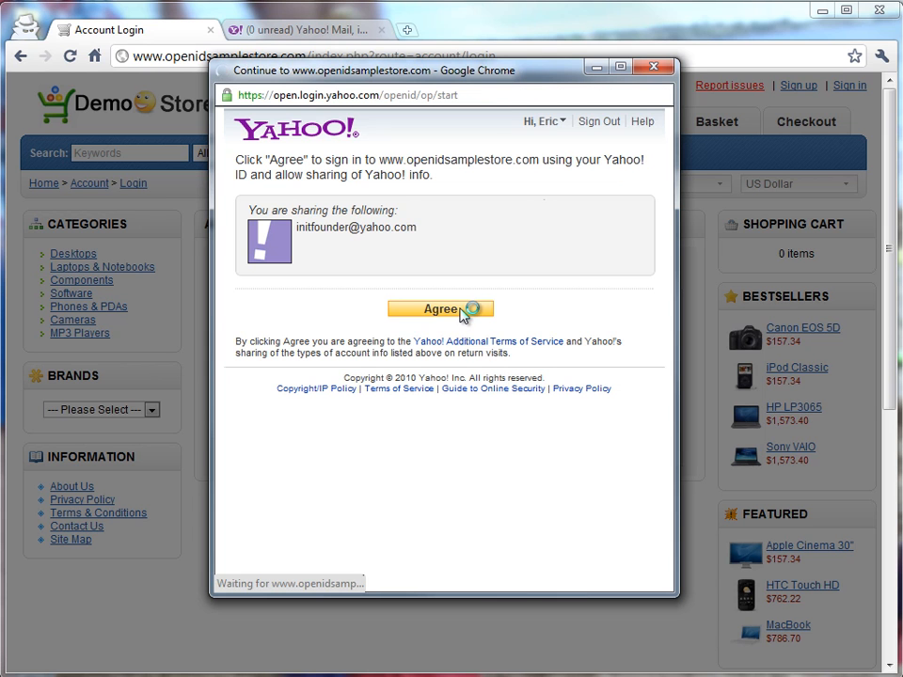
pyautogui.click(440, 308)
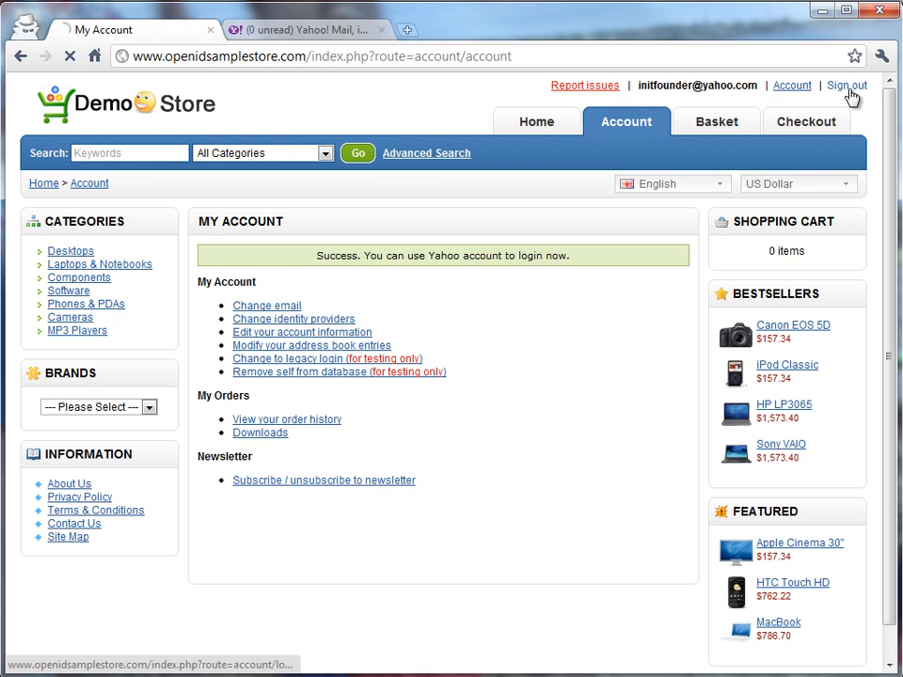
# Sign out of the store and return to the login page.
pyautogui.click(866, 85)
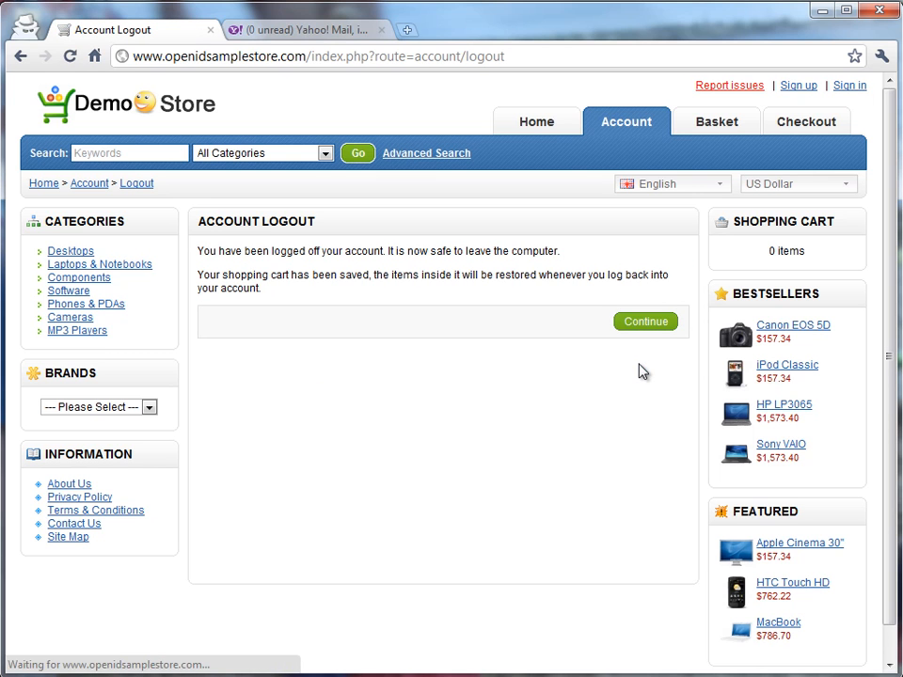
pyautogui.click(536, 122)
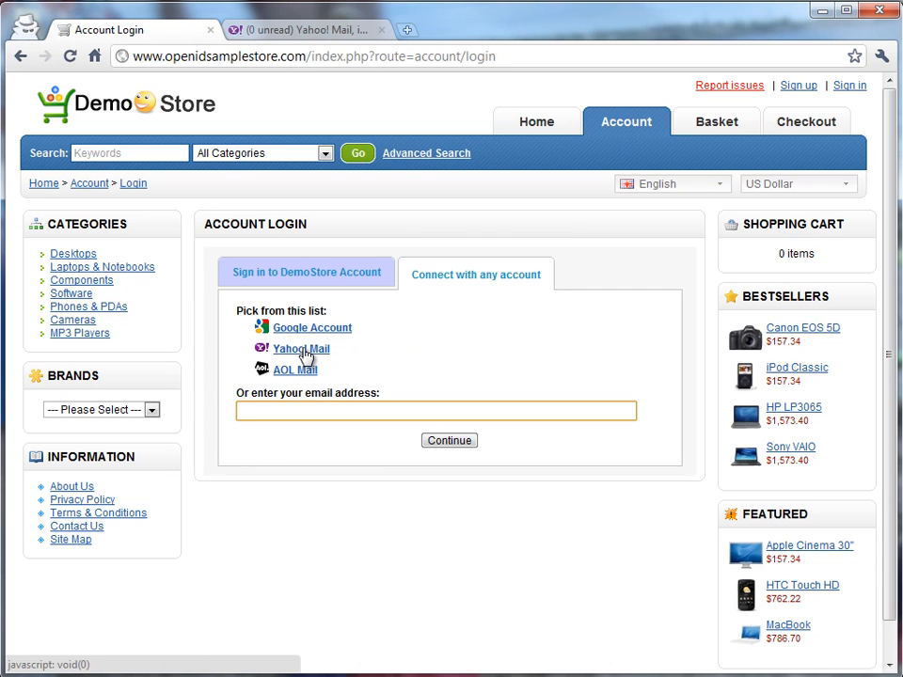
# Choose Yahoo! Mail from the account list to sign in to My Account.
pyautogui.click(436, 411)
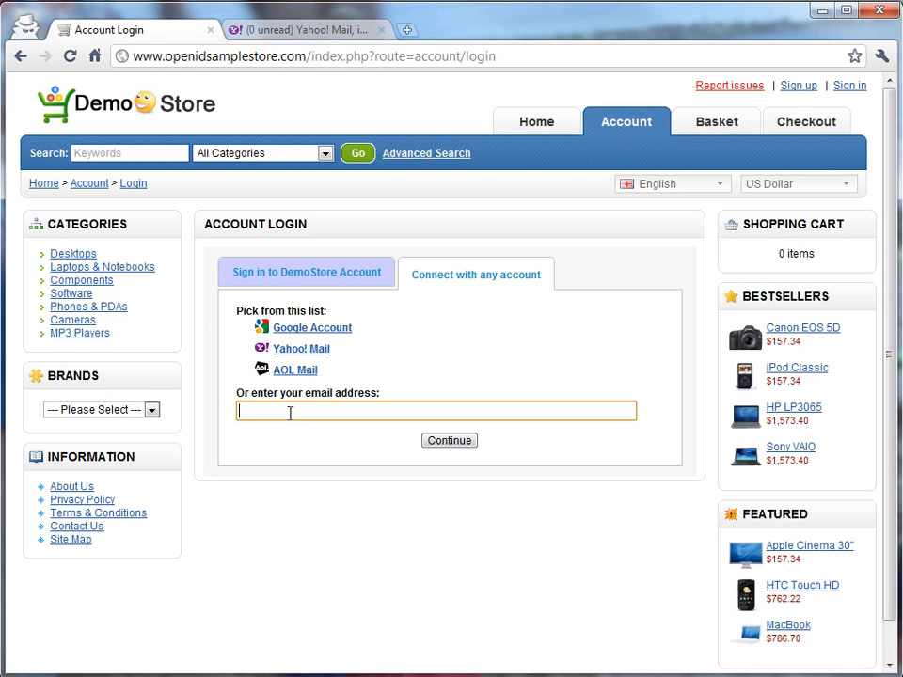
pyautogui.moveTo(299, 356)
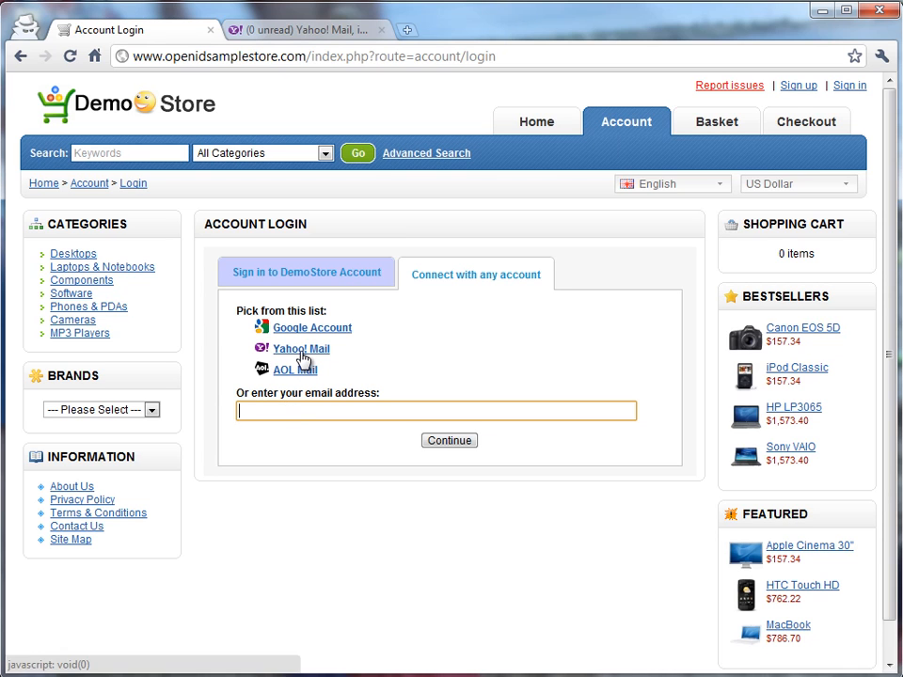
pyautogui.moveTo(294, 354)
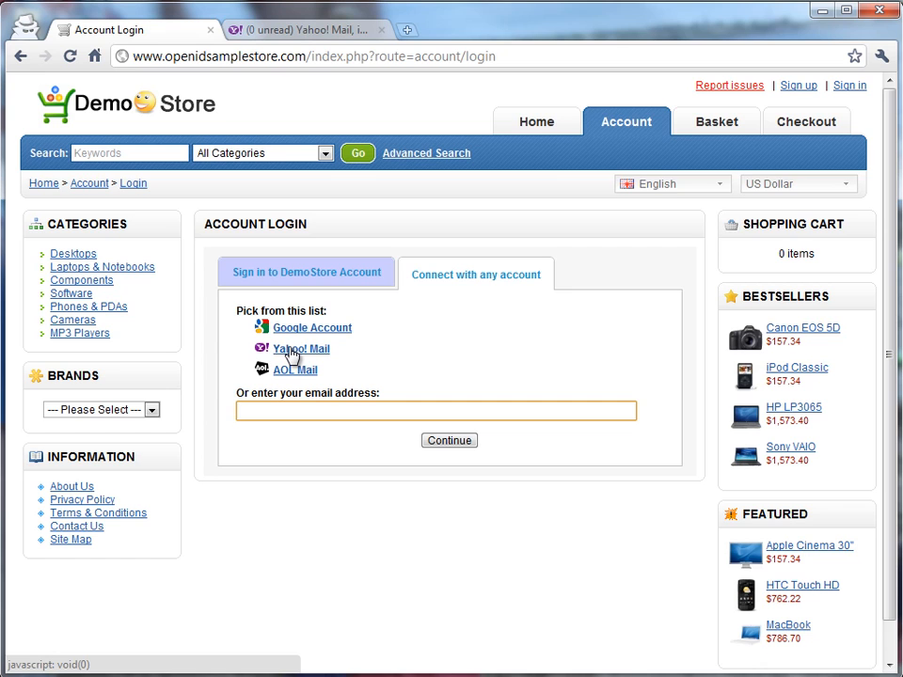
pyautogui.click(301, 349)
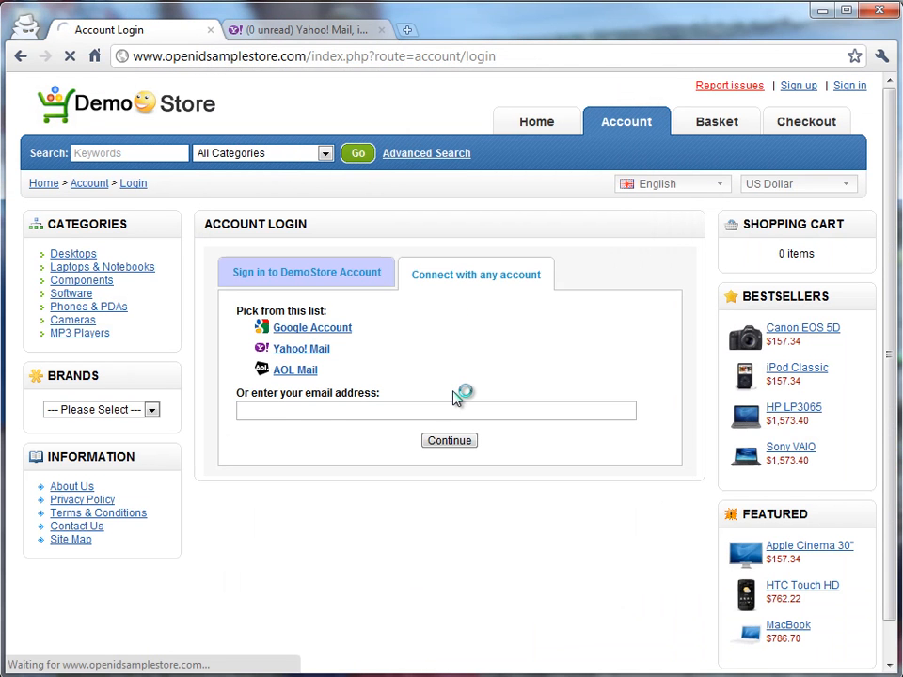
pyautogui.click(300, 349)
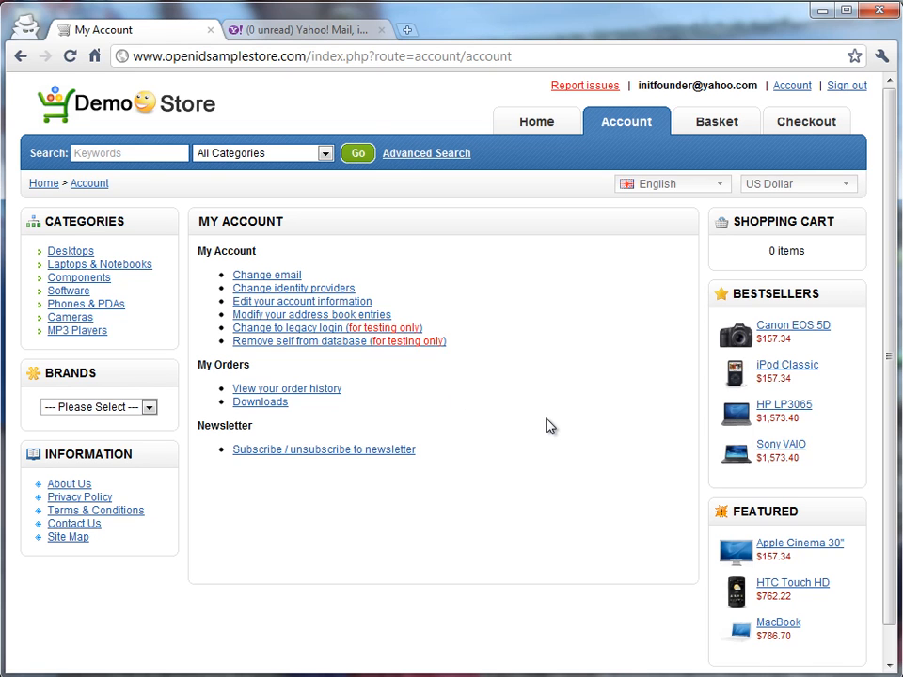
pyautogui.moveTo(844, 86)
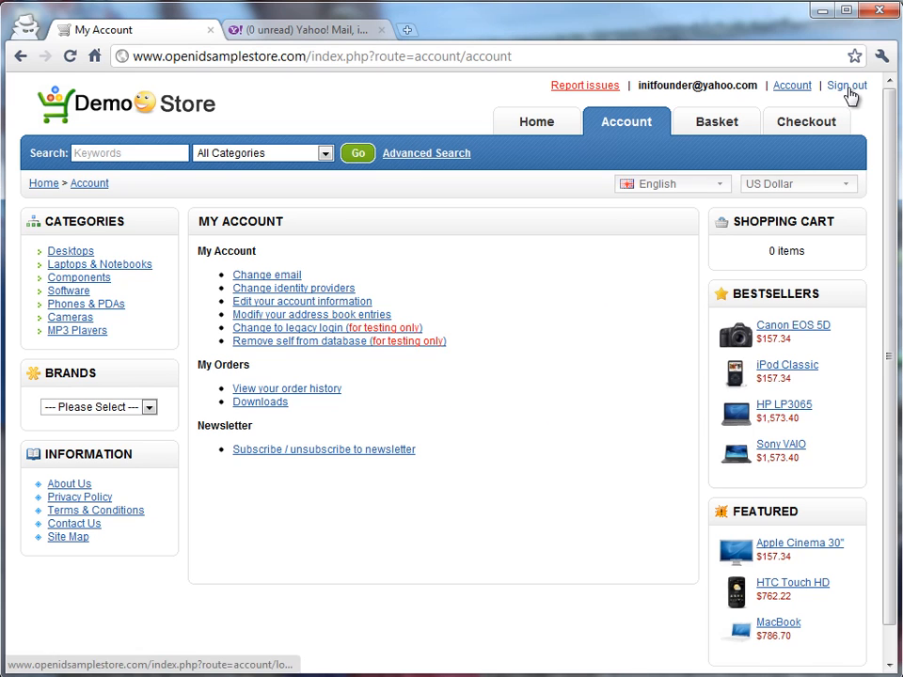
# Sign out, then go via Home to the Account login page.
pyautogui.click(856, 85)
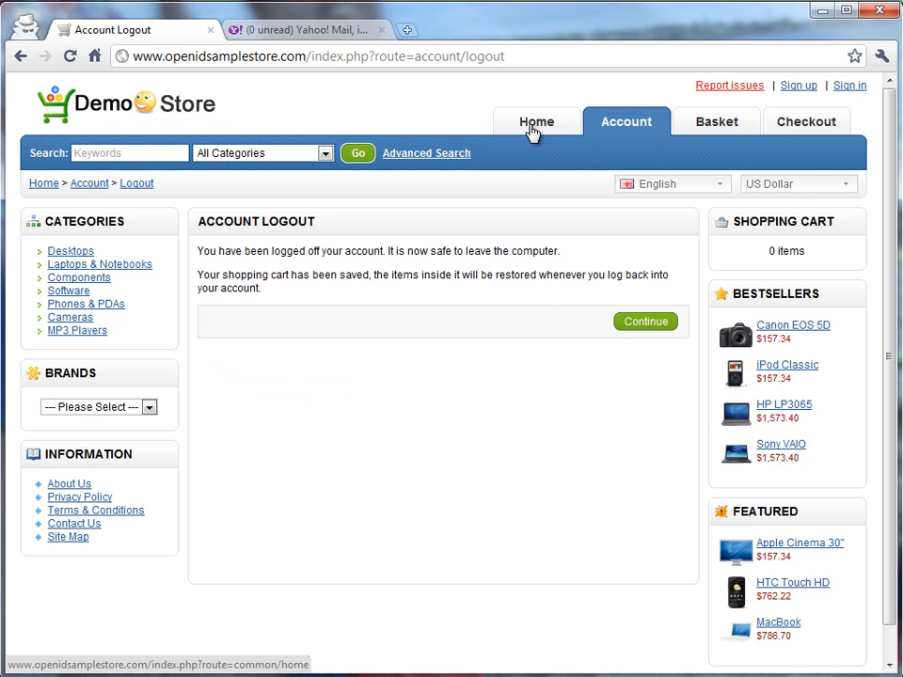
pyautogui.click(536, 122)
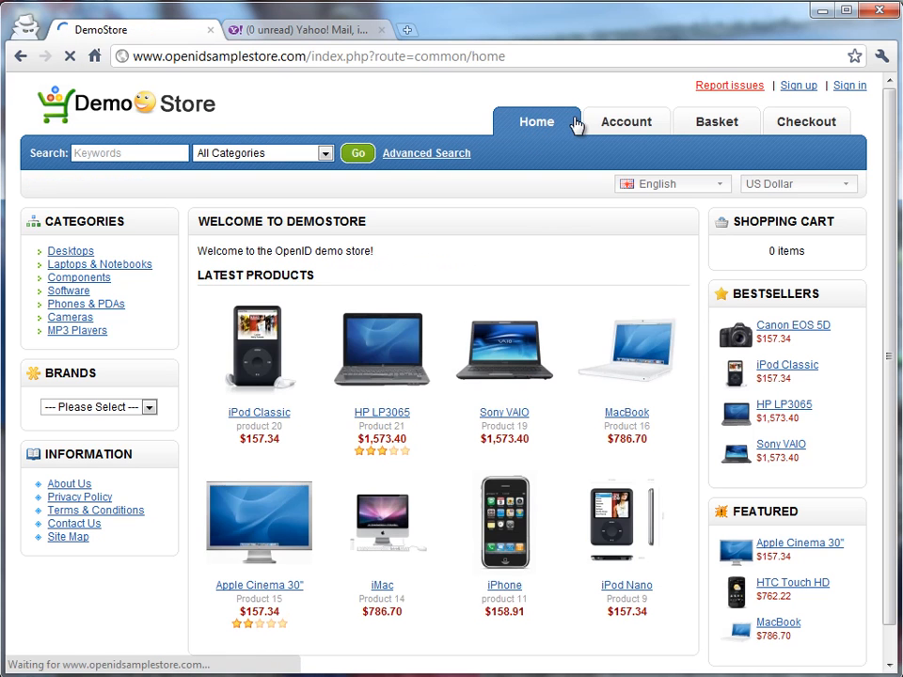
pyautogui.click(625, 121)
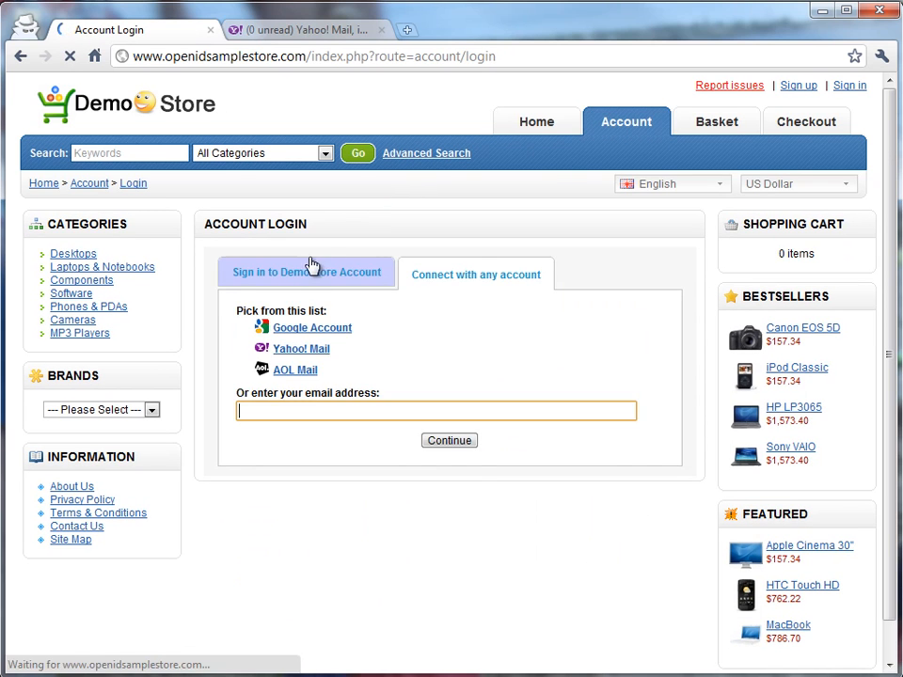
pyautogui.click(307, 272)
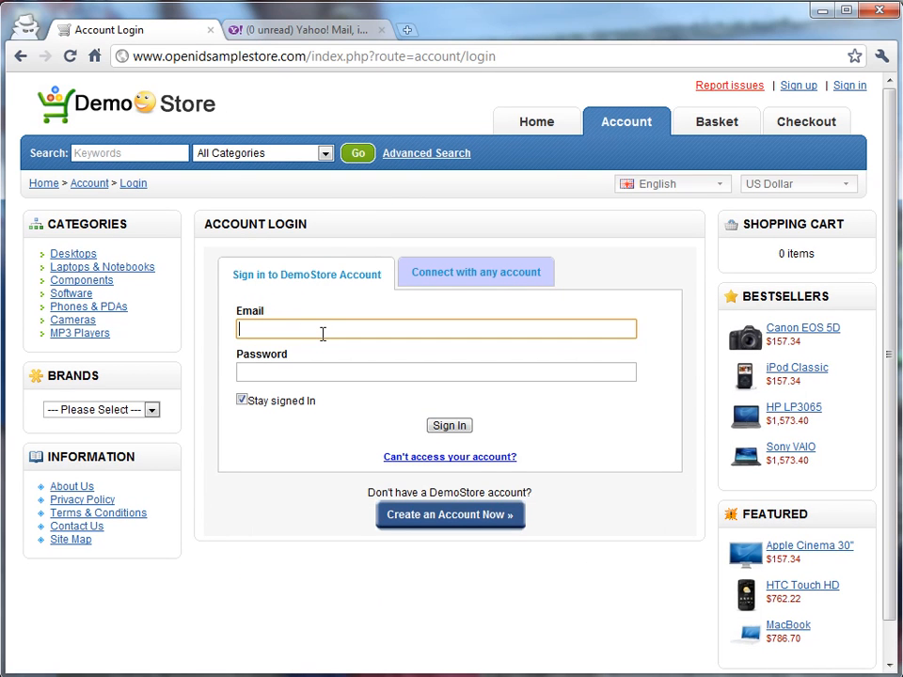
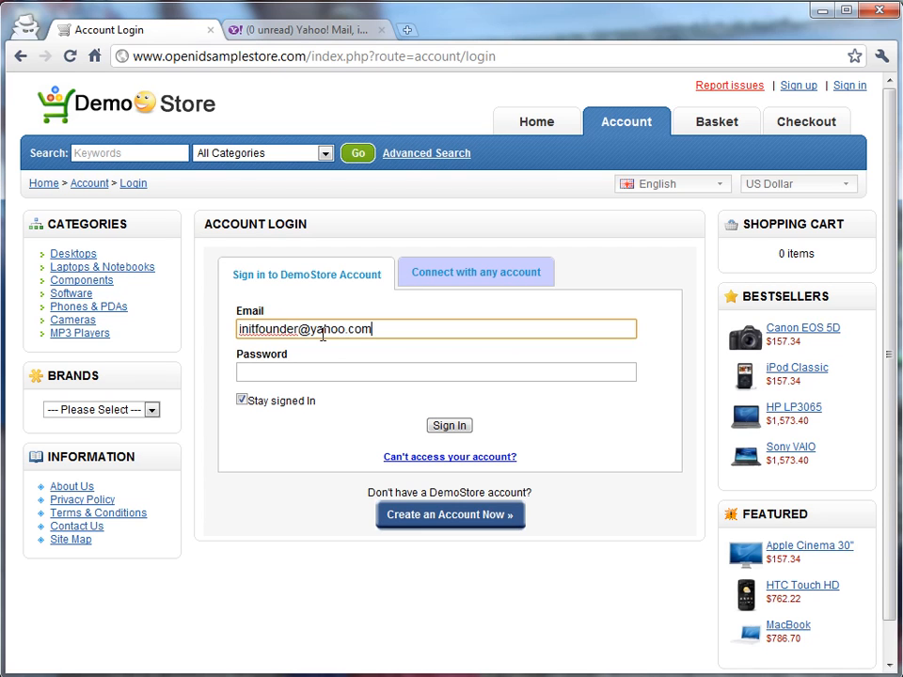
pyautogui.write('•••••')
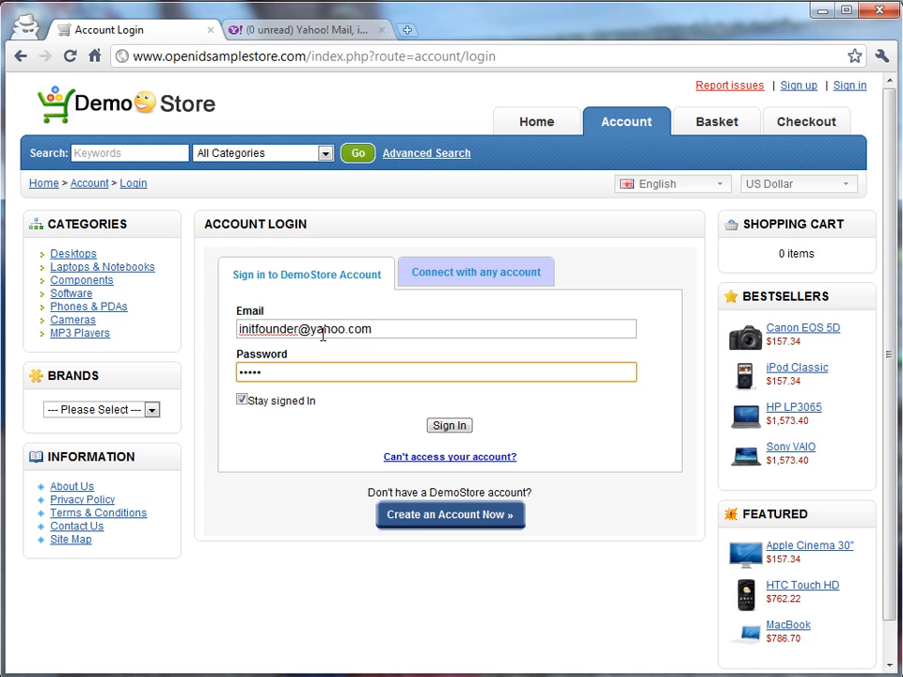
pyautogui.moveTo(386, 446)
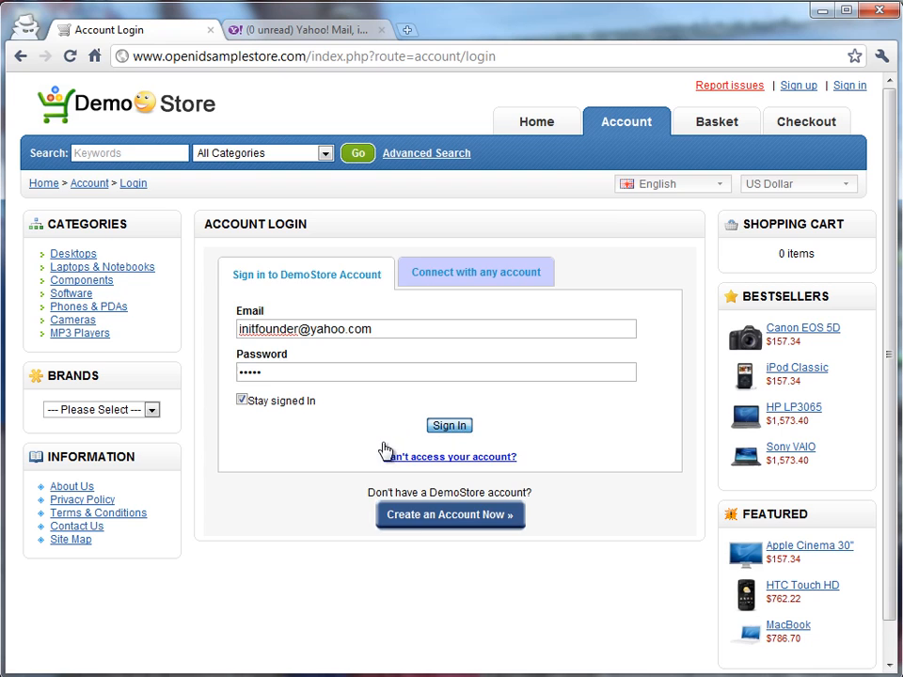
pyautogui.click(475, 272)
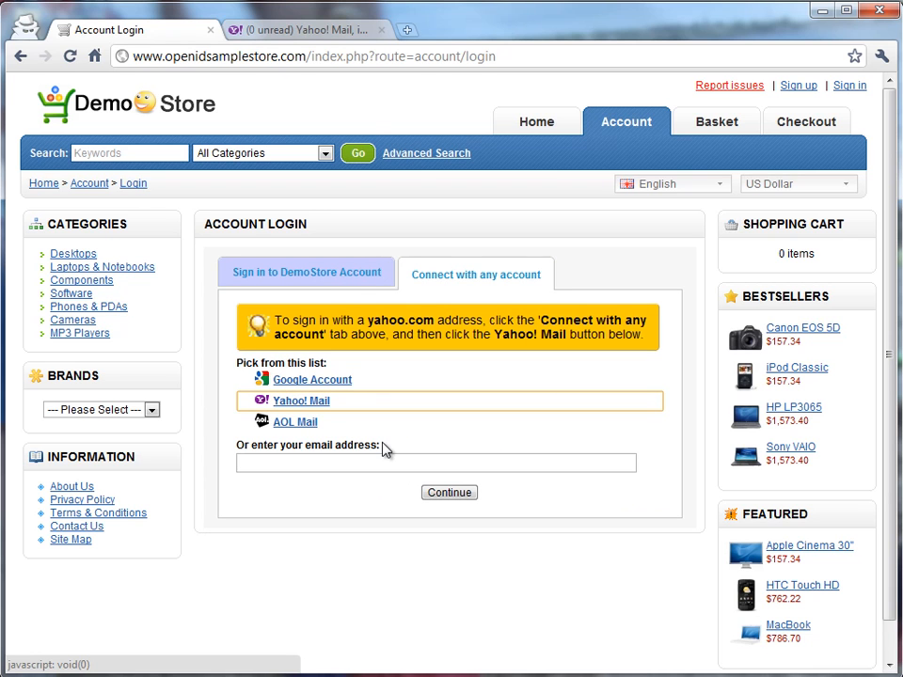
pyautogui.moveTo(395, 367)
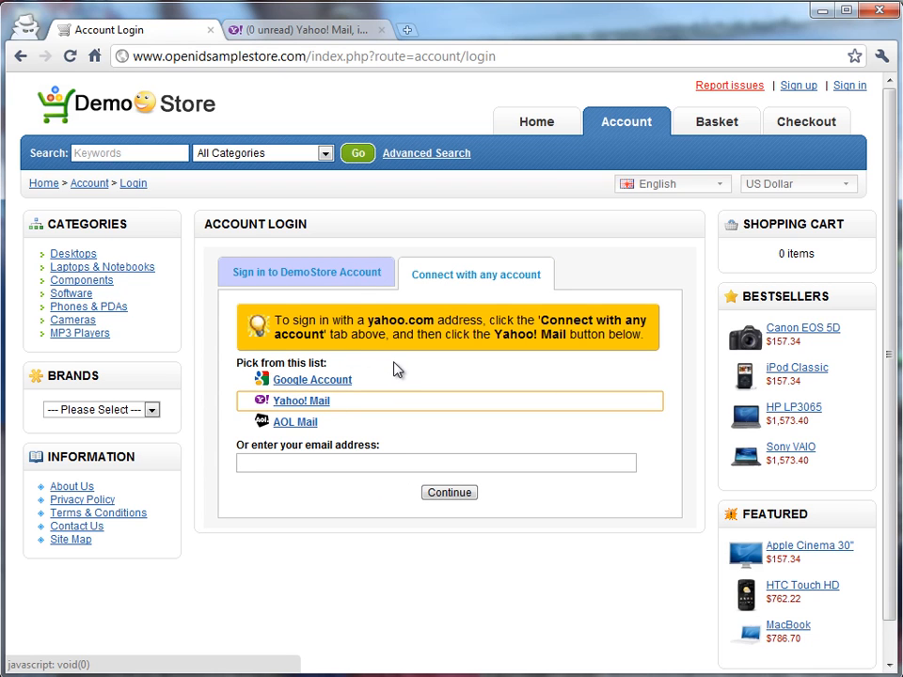
pyautogui.moveTo(471, 280)
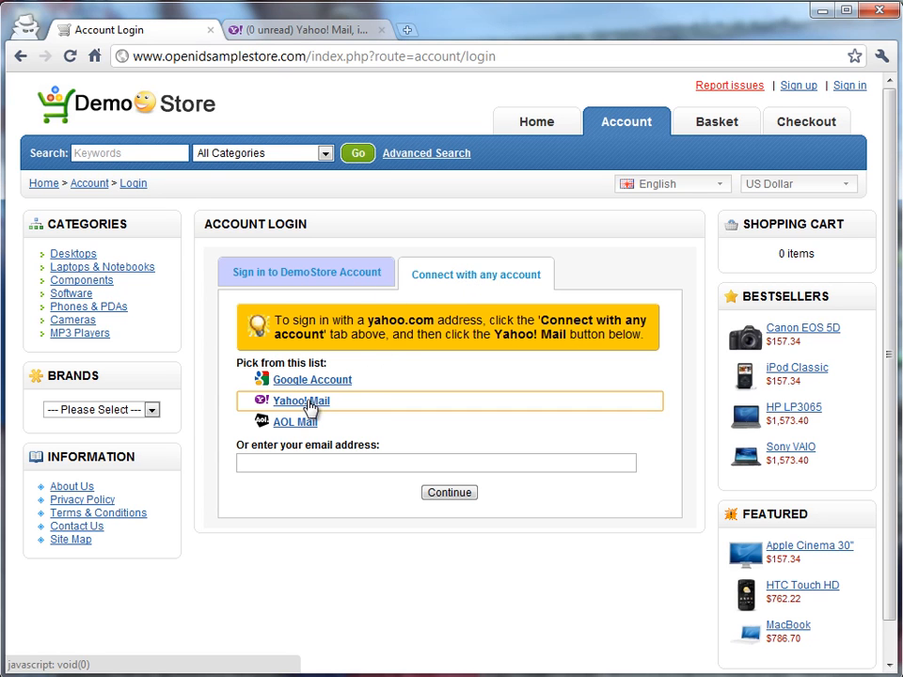
# Pick Yahoo! Mail under 'Connect with any account' to sign in.
pyautogui.click(306, 401)
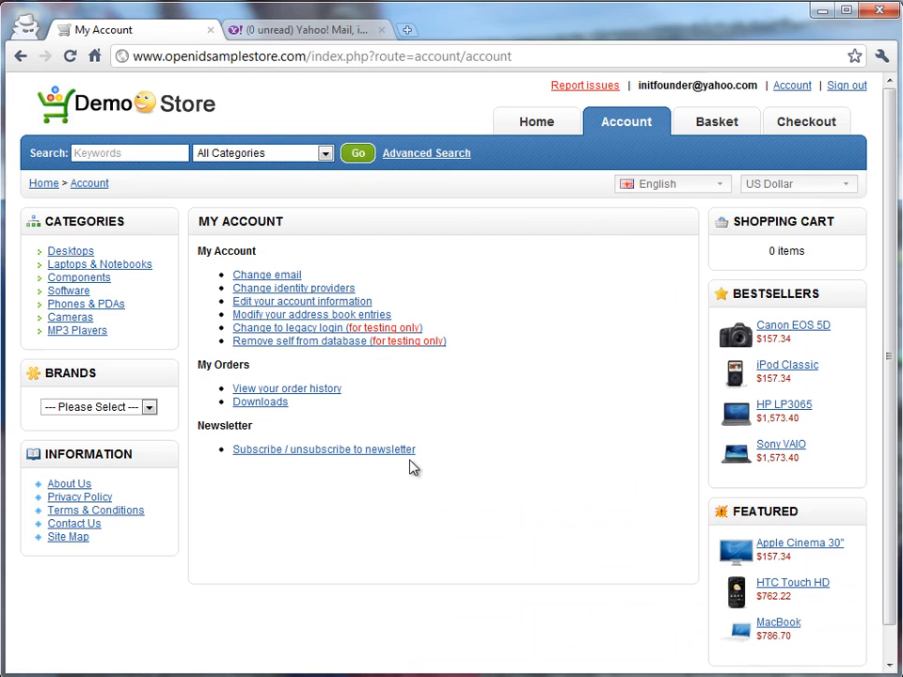
pyautogui.moveTo(624, 296)
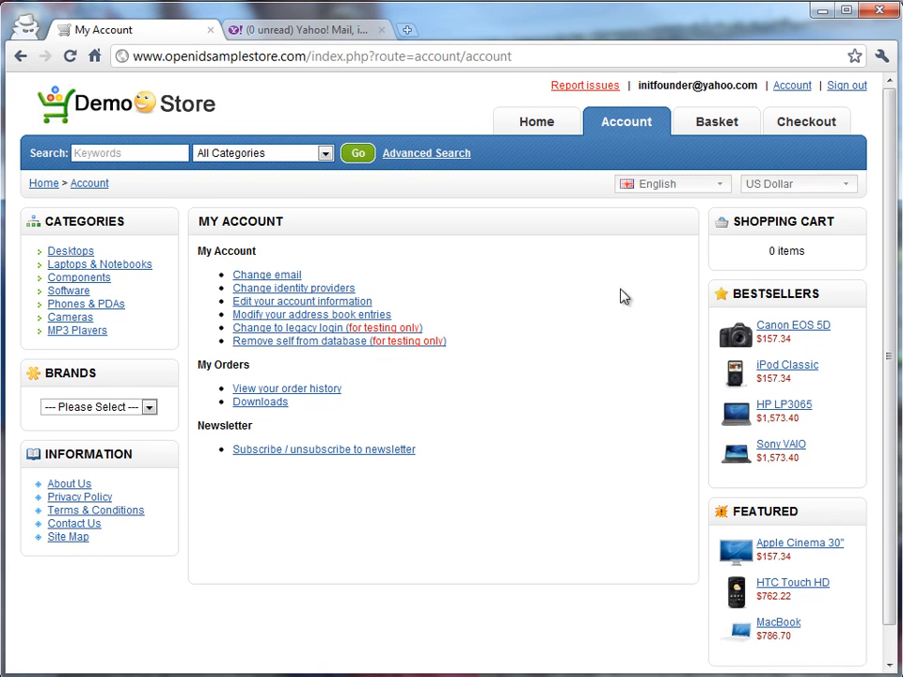